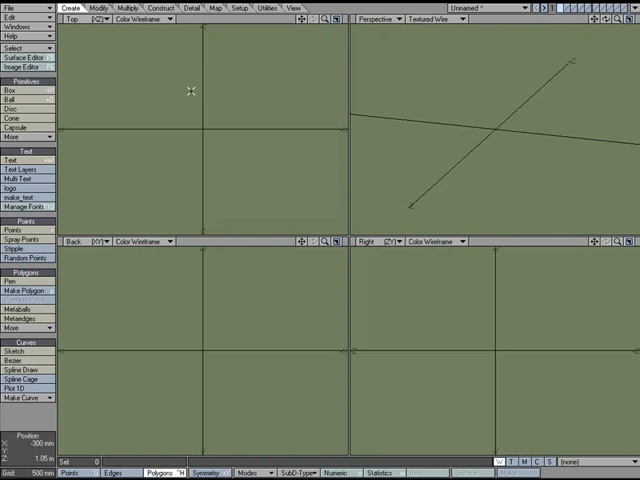
Step: Create a box primitive centred on the origin
{"action": "left_click", "coordinate": [11, 89]}
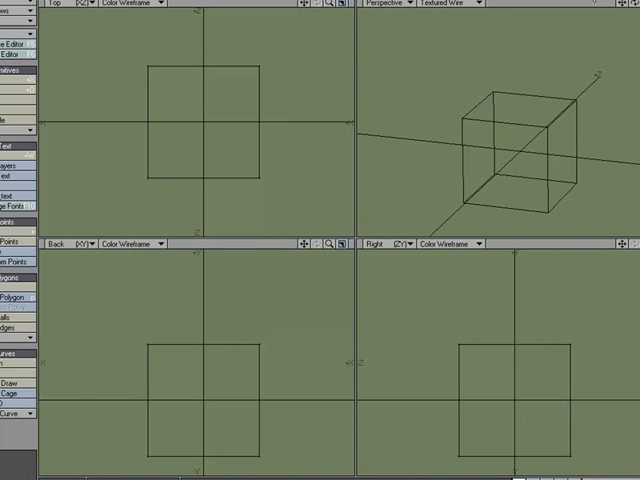
{"action": "mouse_move", "coordinate": [434, 201]}
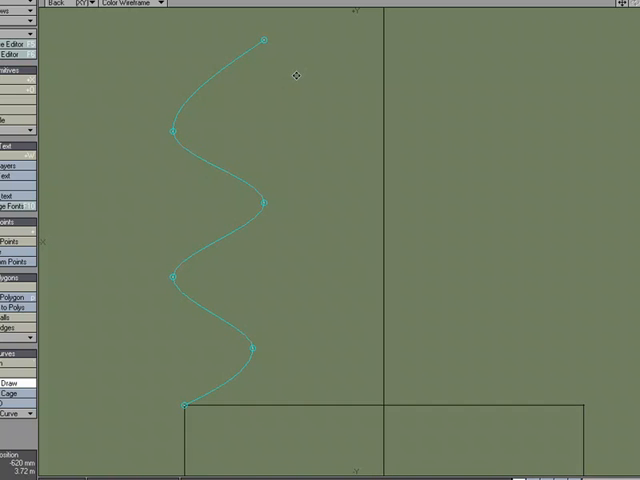
Step: Draw a six-point zigzag spline rising from the box's top-left corner in the Back view
{"action": "left_click_drag", "start_coordinate": [265, 40], "coordinate": [340, 55]}
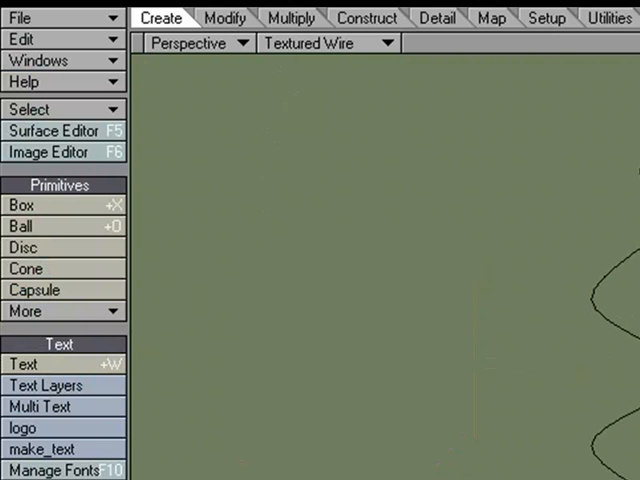
Step: Rail Bevel the top polygon along the background curve into stacked tiers
{"action": "left_click", "coordinate": [291, 18]}
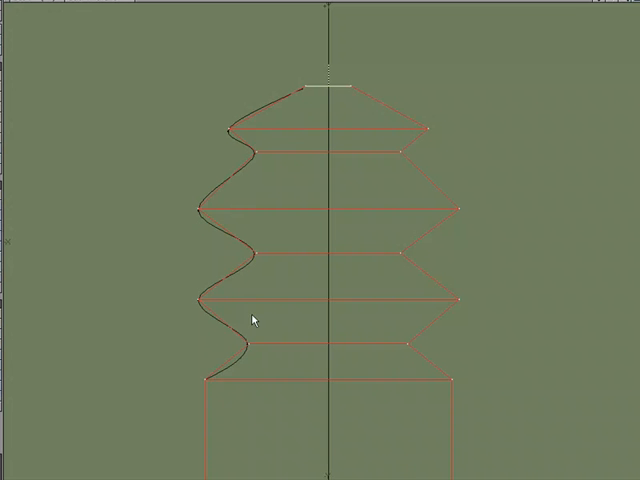
{"action": "mouse_move", "coordinate": [252, 318]}
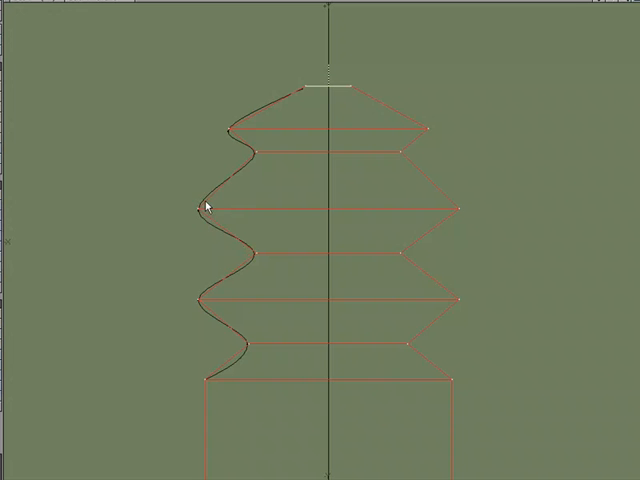
{"action": "mouse_move", "coordinate": [245, 113]}
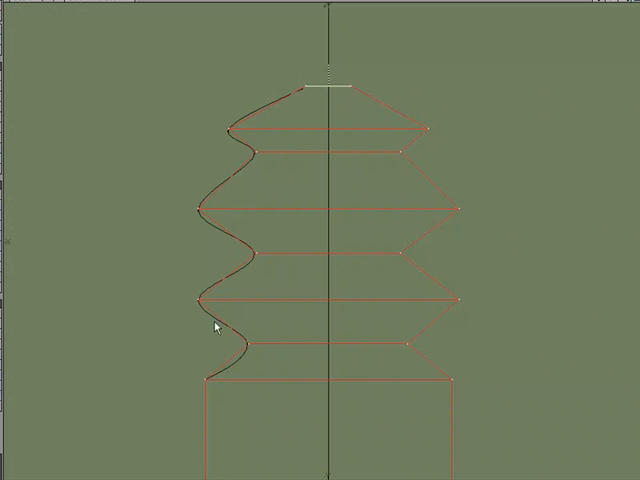
{"action": "mouse_move", "coordinate": [197, 298]}
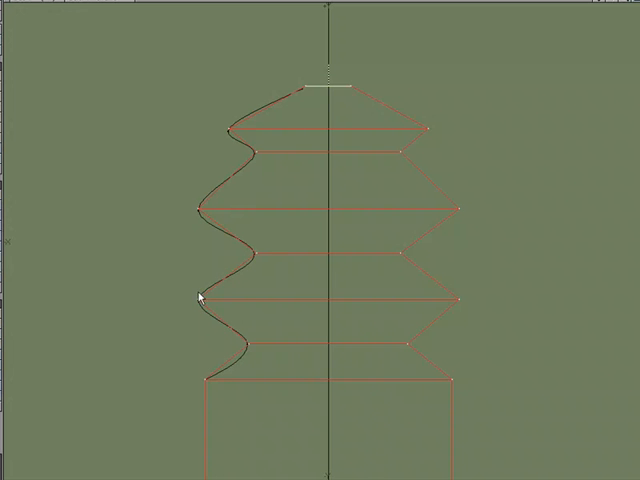
{"action": "mouse_move", "coordinate": [276, 245]}
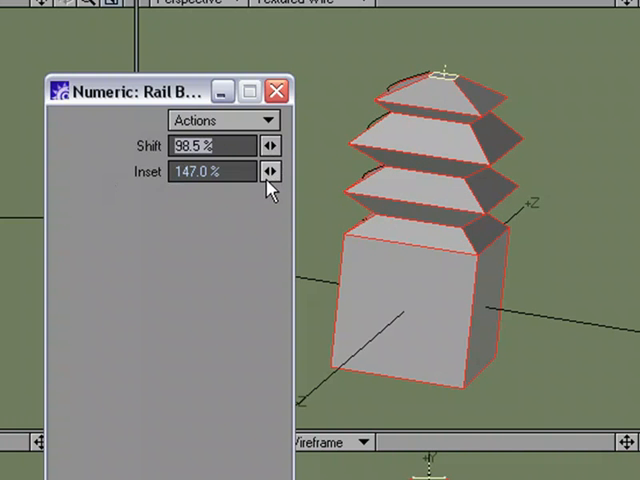
Step: Set the Rail Bevel Shift to 99.5% and Inset to 113.5%, then close the panel
{"action": "left_click", "coordinate": [265, 171]}
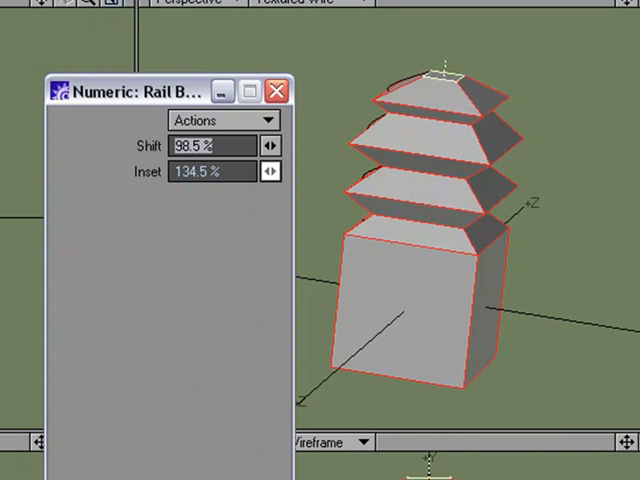
{"action": "mouse_move", "coordinate": [420, 205]}
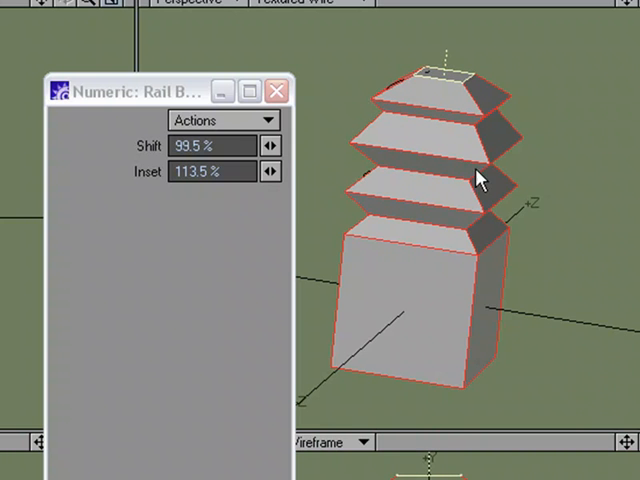
{"action": "mouse_move", "coordinate": [422, 210]}
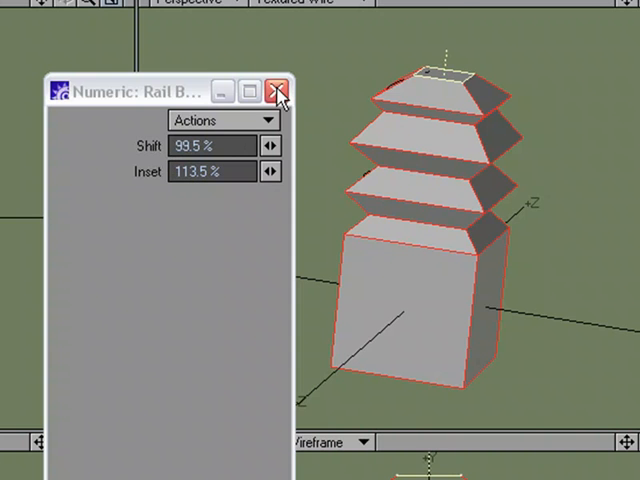
{"action": "left_click", "coordinate": [278, 91]}
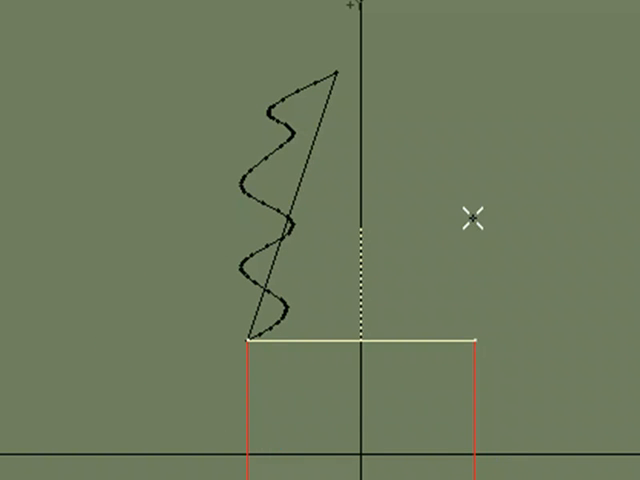
{"action": "mouse_move", "coordinate": [290, 153]}
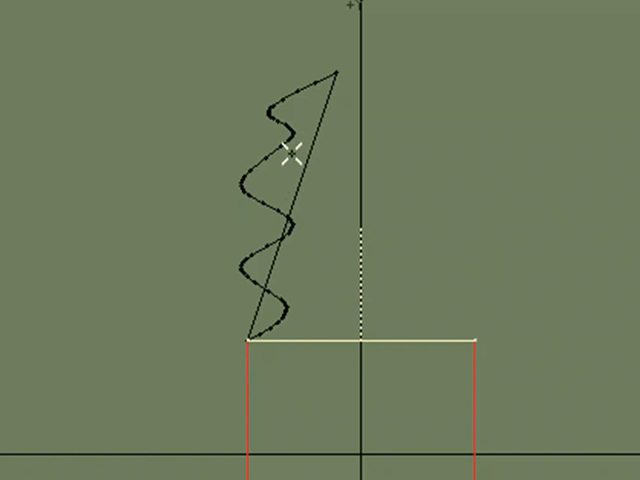
{"action": "mouse_move", "coordinate": [291, 149]}
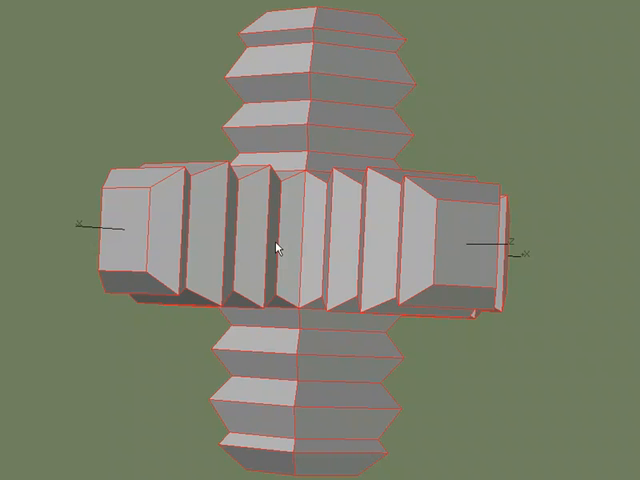
{"action": "mouse_move", "coordinate": [280, 250]}
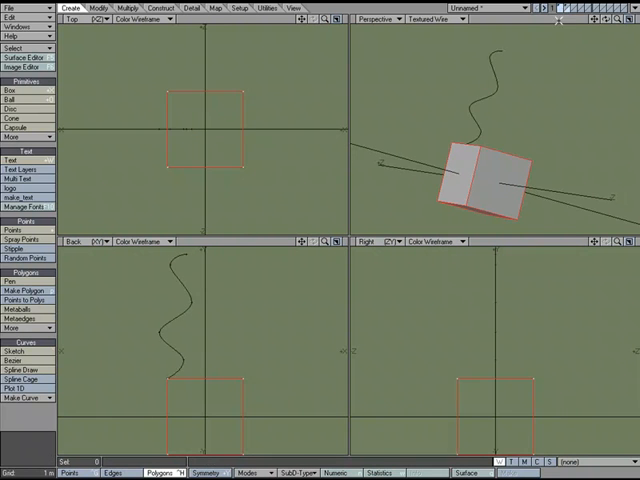
Step: Rail Bevel the new box's top and side polygons along the spline and orbit the Perspective view
{"action": "left_click_drag", "start_coordinate": [225, 330], "coordinate": [135, 363]}
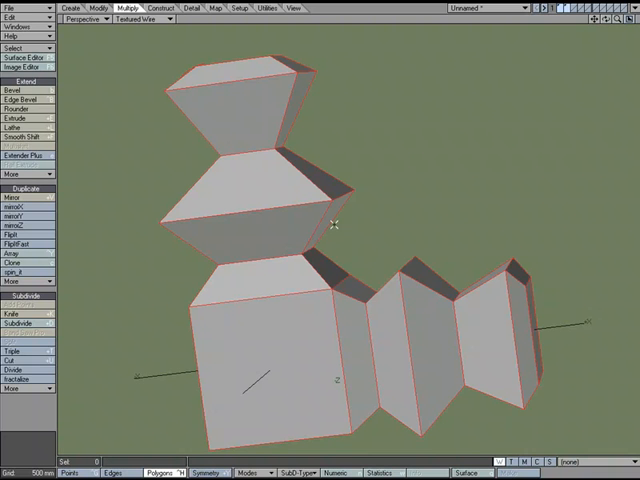
{"action": "left_click_drag", "start_coordinate": [335, 225], "coordinate": [312, 178]}
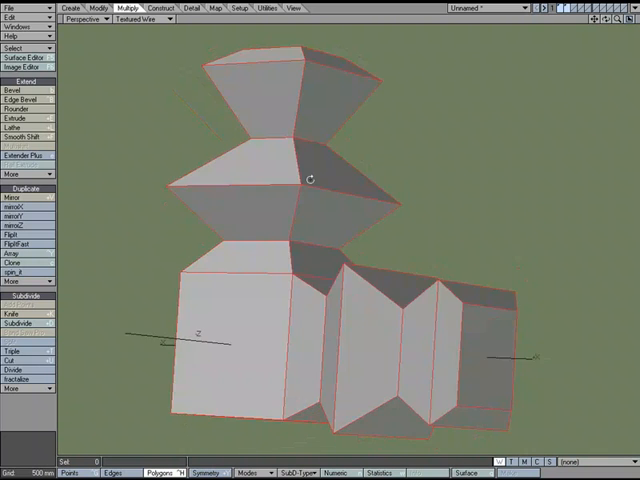